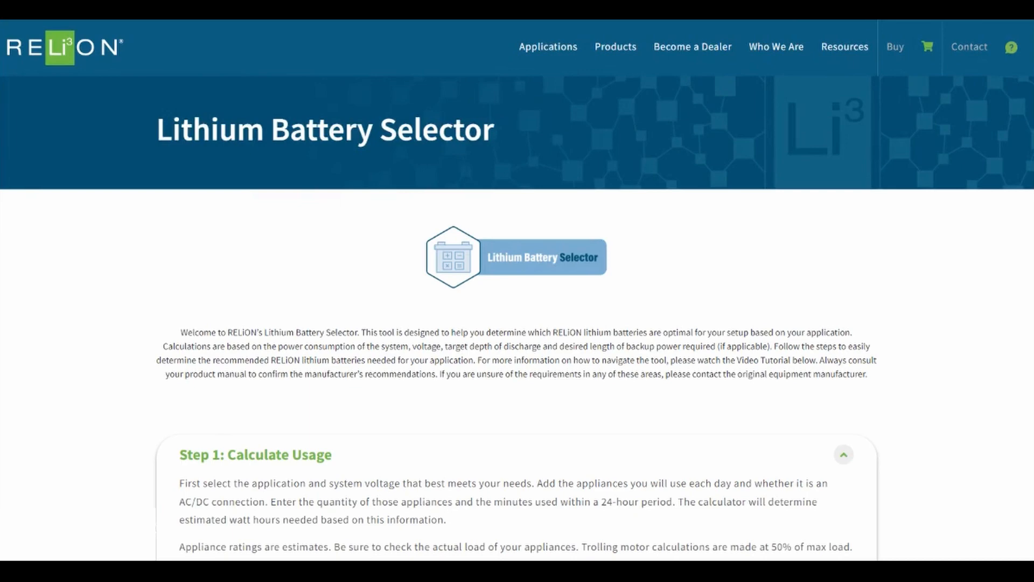
Scroll down to the Step 1: Calculate Usage section with RV at 12.8 V.
{"action": "scroll", "scroll_direction": "down", "scroll_amount": 3}
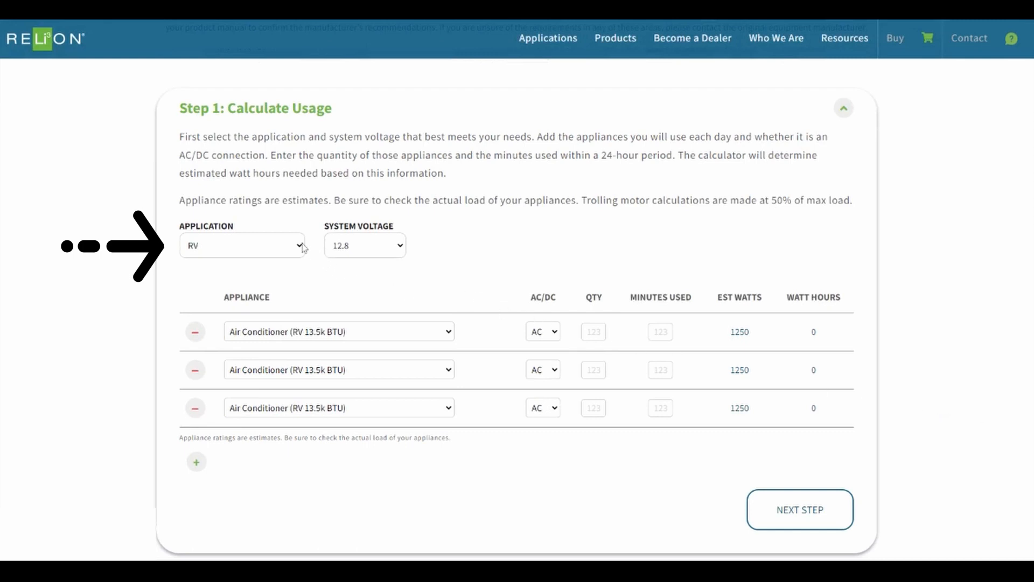
{"action": "mouse_move", "coordinate": [290, 263]}
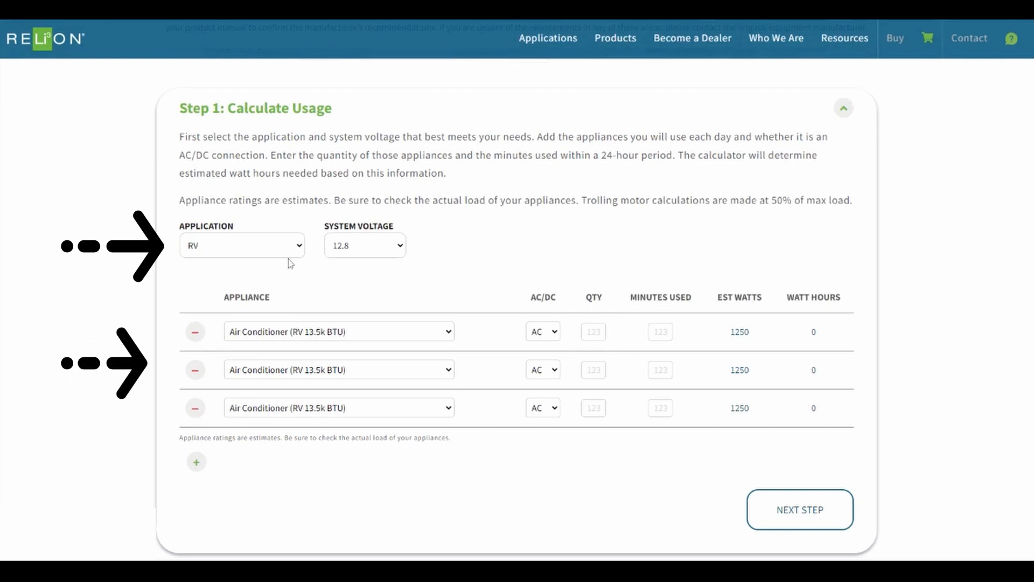
{"action": "left_click", "coordinate": [241, 246]}
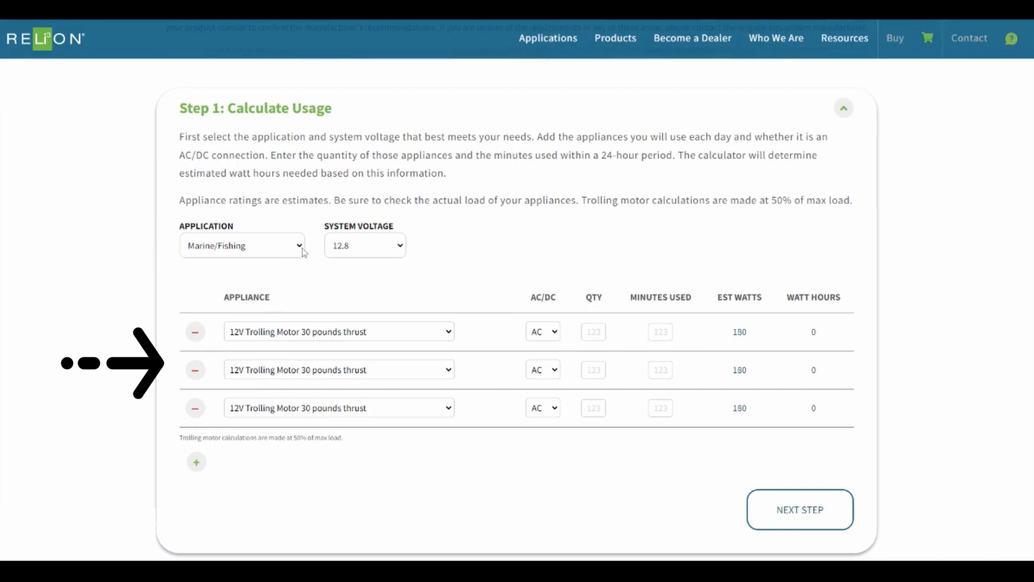
{"action": "mouse_move", "coordinate": [296, 262]}
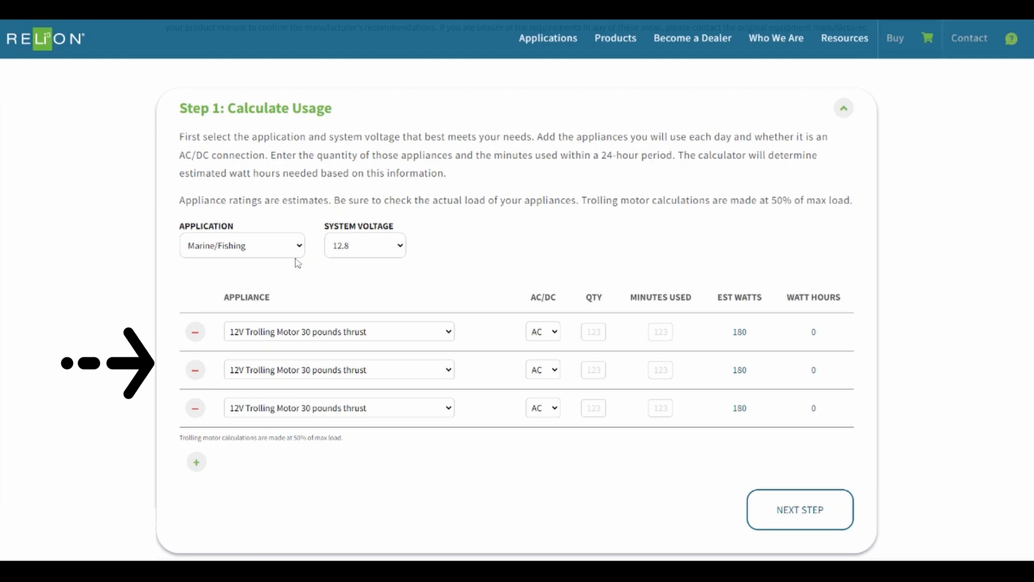
{"action": "left_click", "coordinate": [242, 245]}
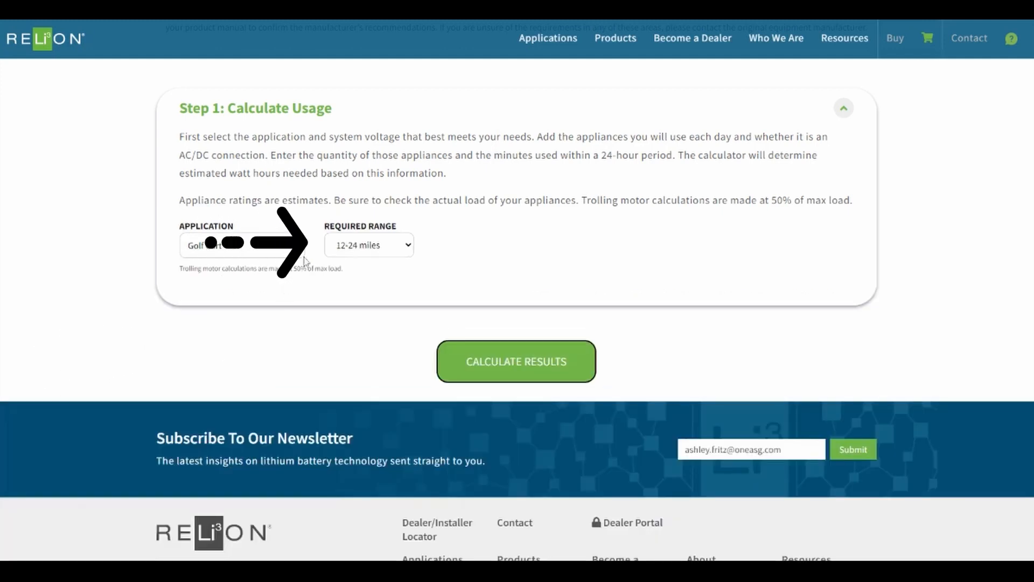
{"action": "left_click", "coordinate": [241, 244]}
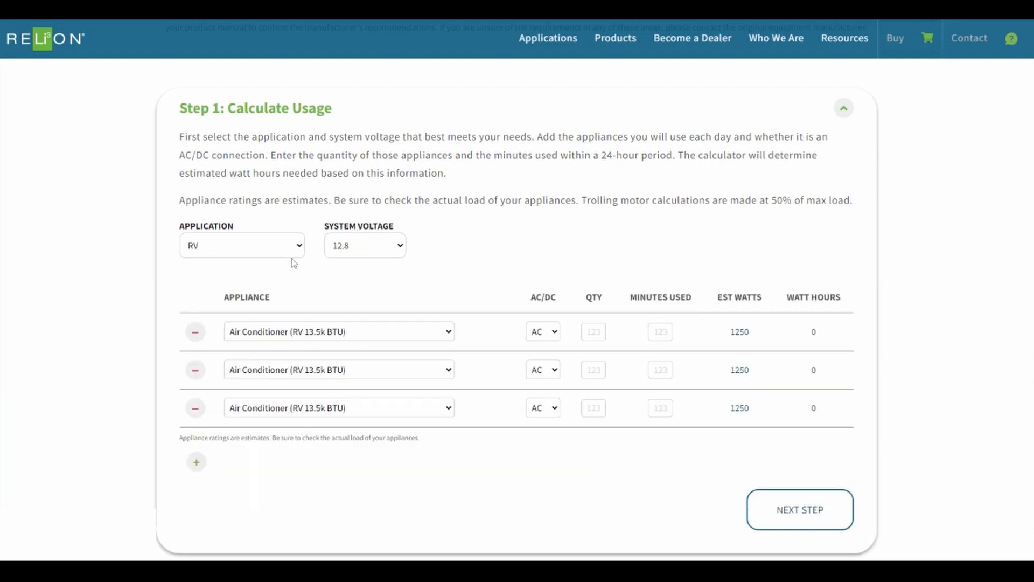
{"action": "mouse_move", "coordinate": [343, 271]}
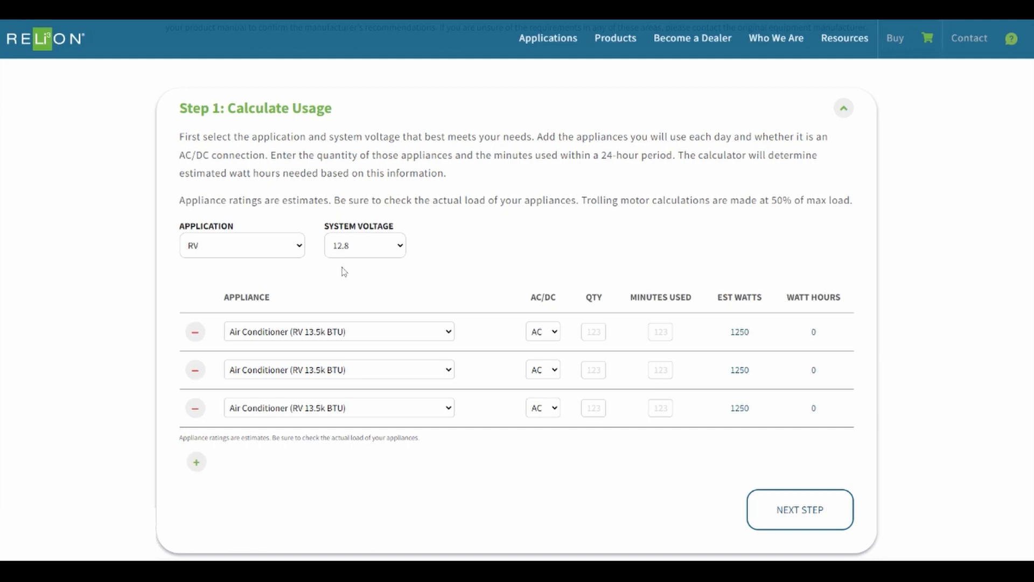
{"action": "mouse_move", "coordinate": [451, 335]}
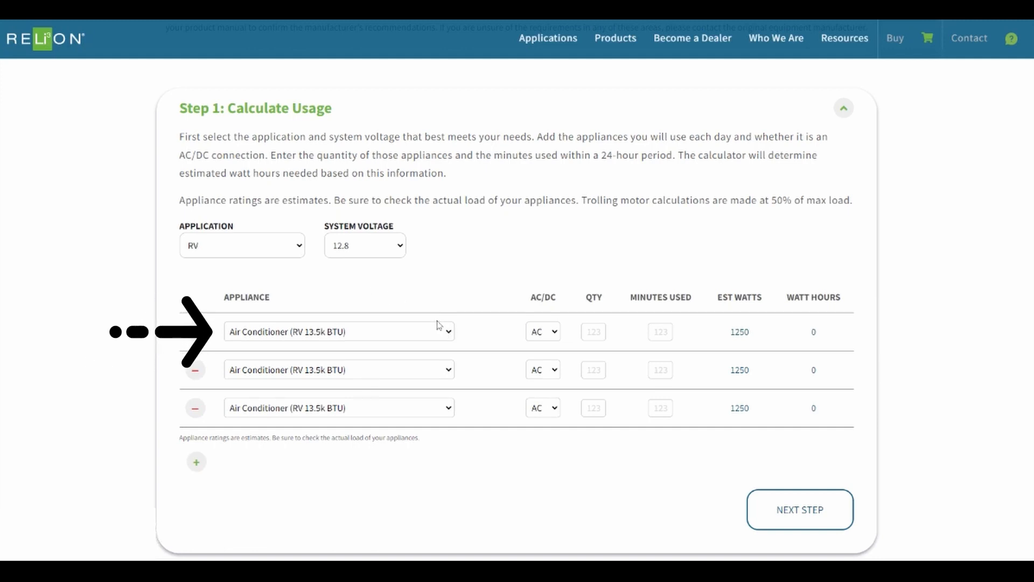
Choose Other Appliance (RV) as the first row's appliance.
{"action": "left_click", "coordinate": [338, 331]}
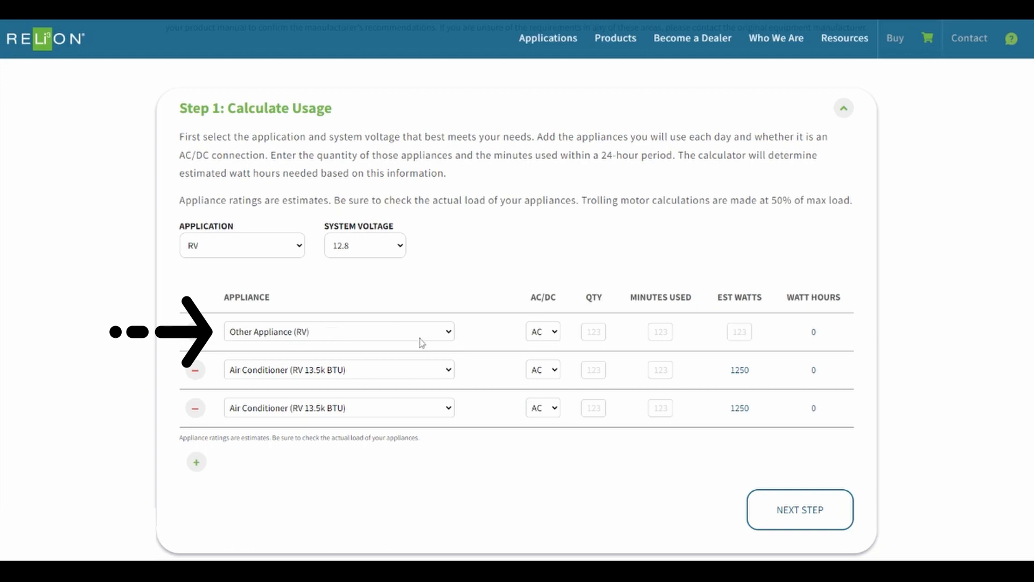
{"action": "mouse_move", "coordinate": [441, 325]}
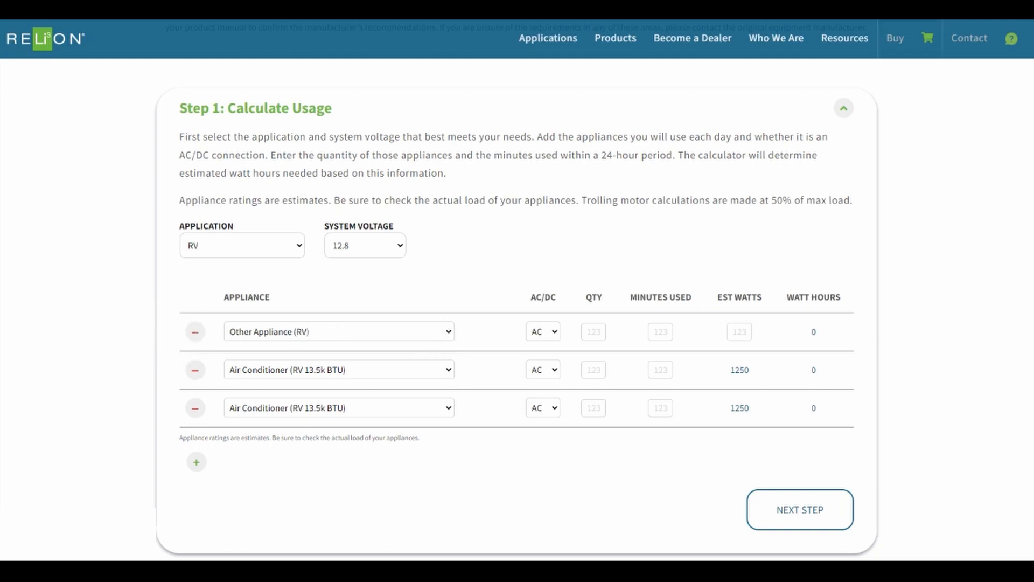
Add three 20 W DC light bulbs for 360 min, plus blow dryer and coffee maker for 15 min.
{"action": "left_click", "coordinate": [338, 332]}
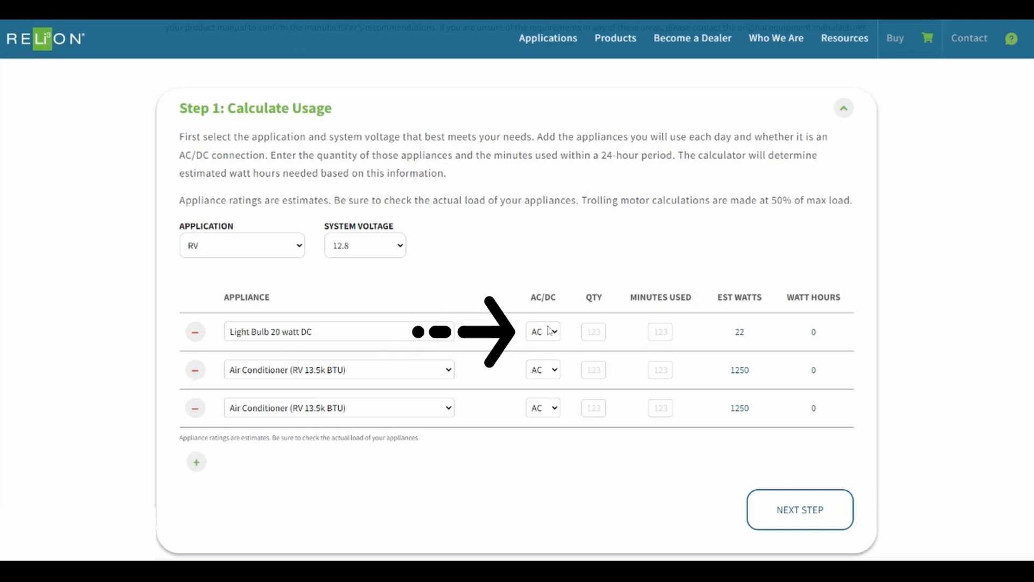
{"action": "mouse_move", "coordinate": [552, 346]}
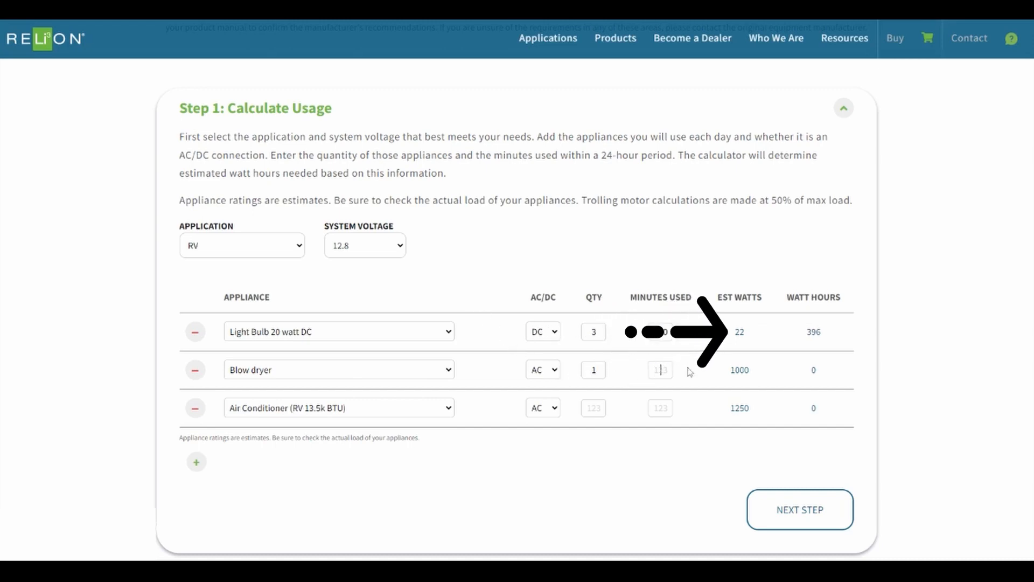
{"action": "type", "text": "15"}
{"action": "left_click", "coordinate": [593, 407]}
{"action": "type", "text": "1"}
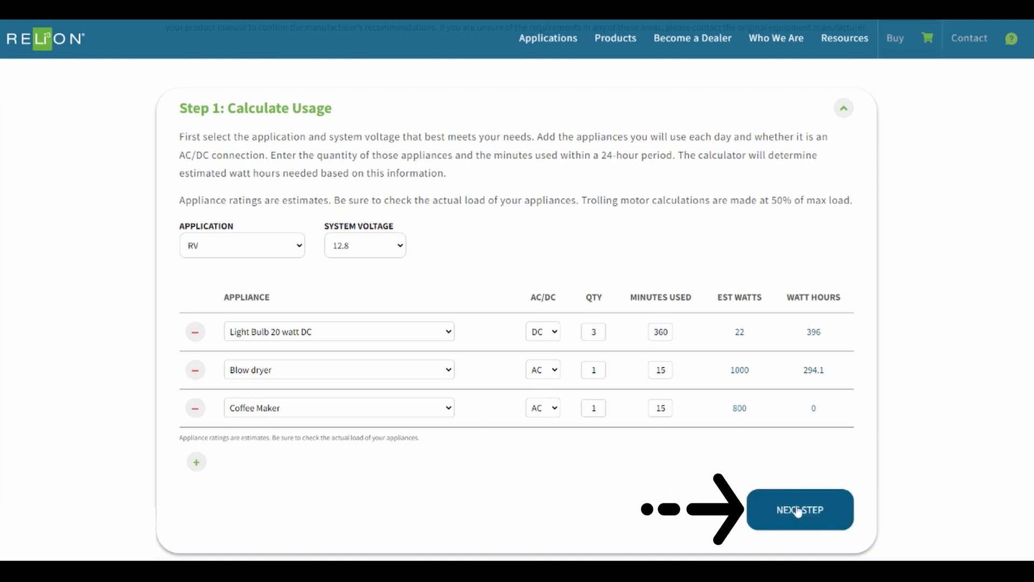
Advance to Step 2, showing 953.6 Wh daily and 94 Ah needed at 80% DOD.
{"action": "left_click", "coordinate": [799, 509]}
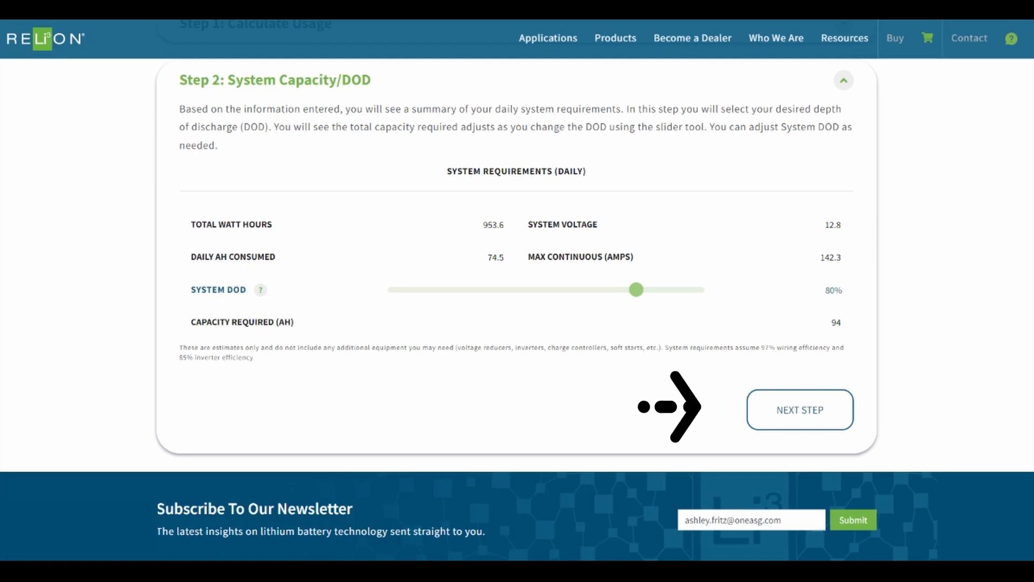
Skip solar input and calculate results, listing RB100, InSight GC2 12V LT, and two RB52.
{"action": "left_click", "coordinate": [799, 409]}
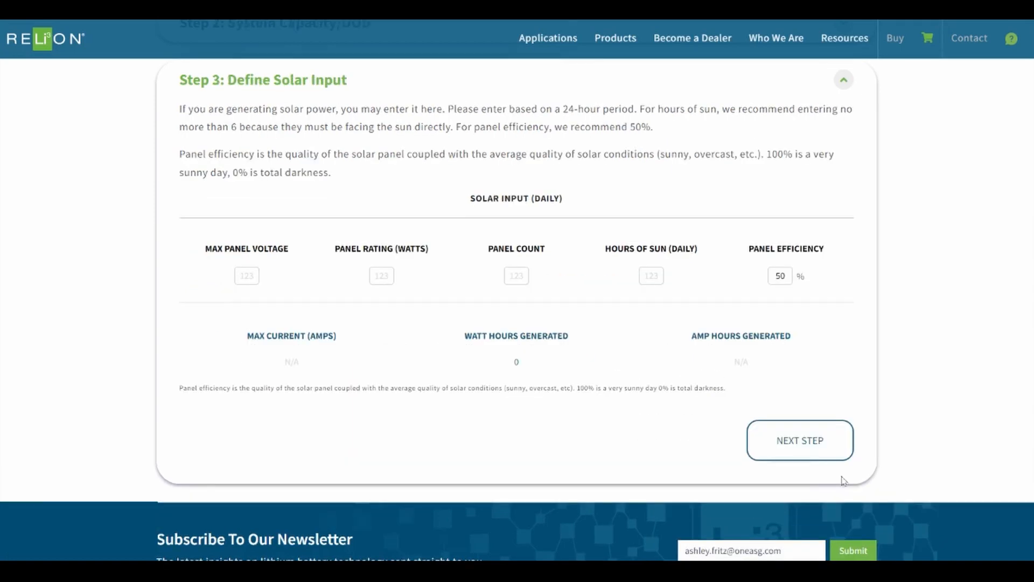
{"action": "mouse_move", "coordinate": [856, 487]}
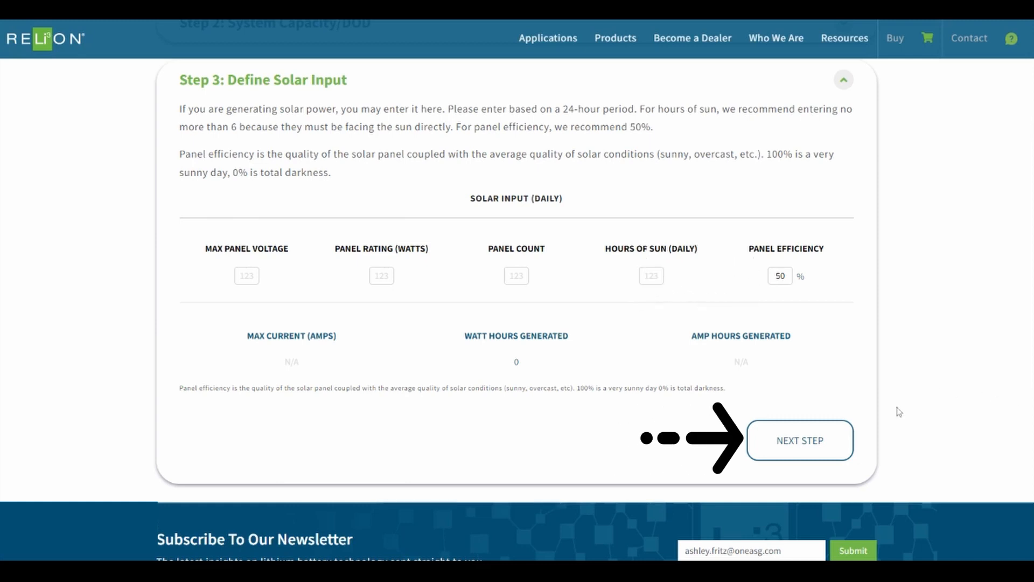
{"action": "left_click", "coordinate": [799, 440]}
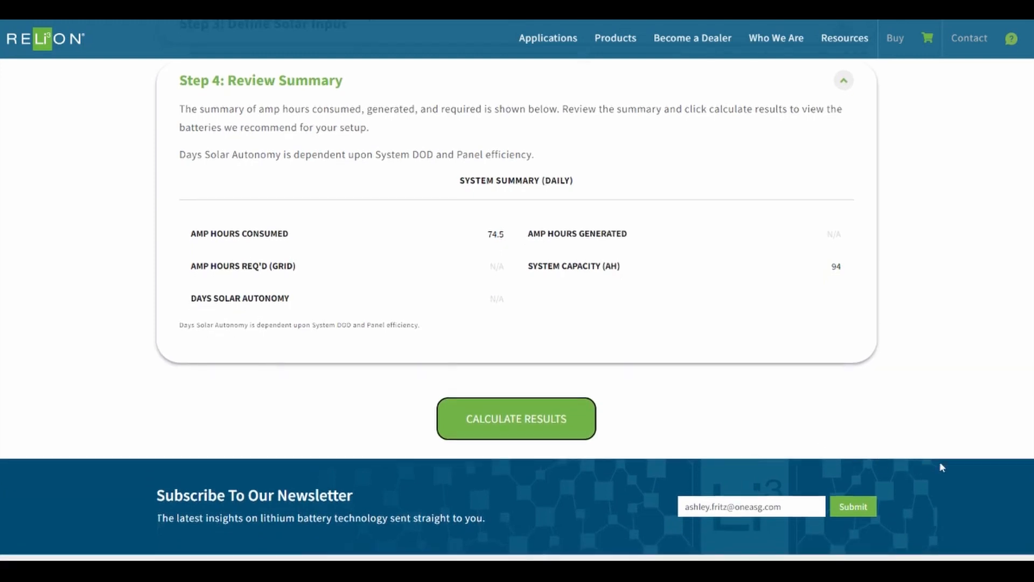
{"action": "mouse_move", "coordinate": [970, 468]}
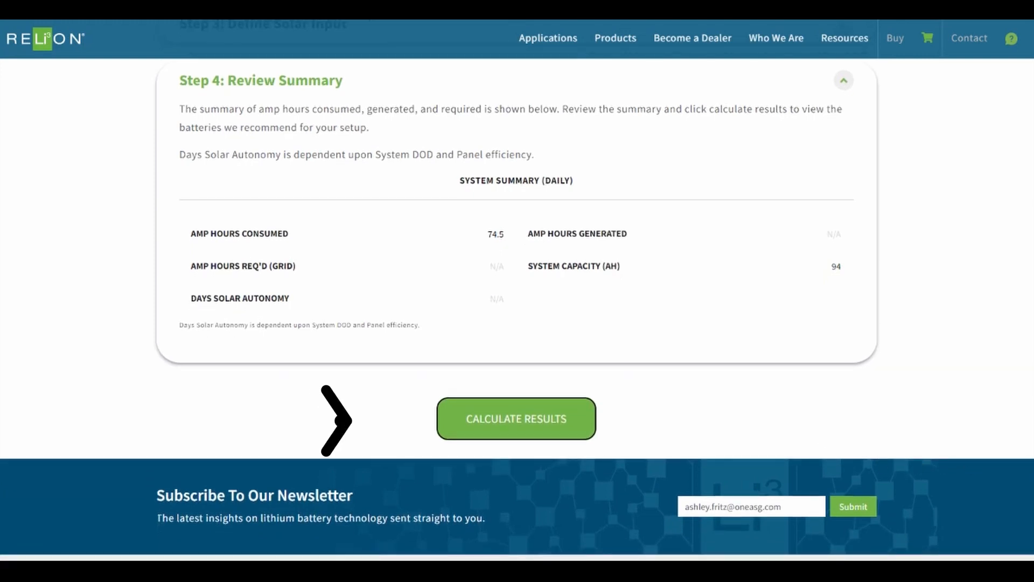
{"action": "left_click", "coordinate": [516, 418]}
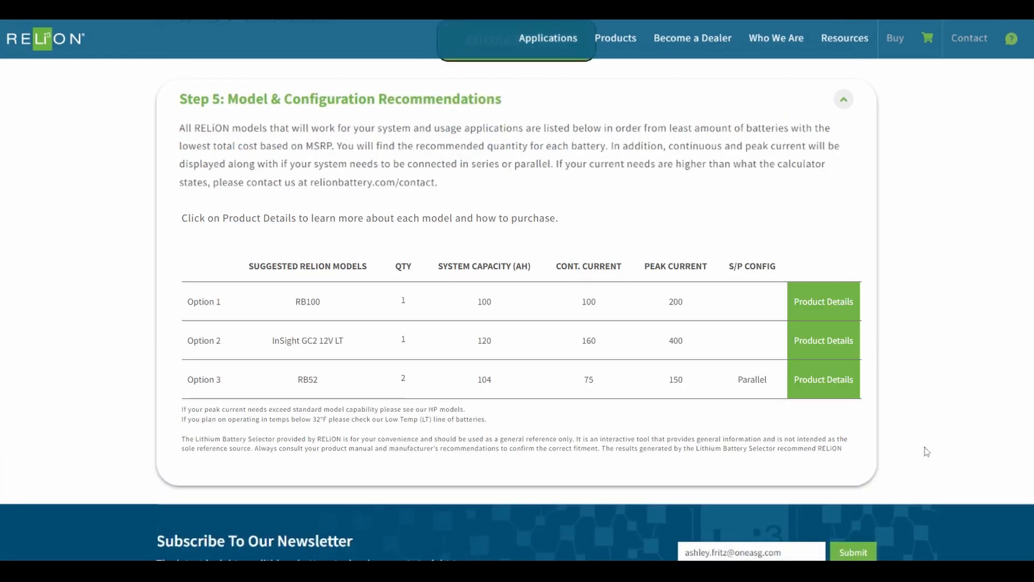